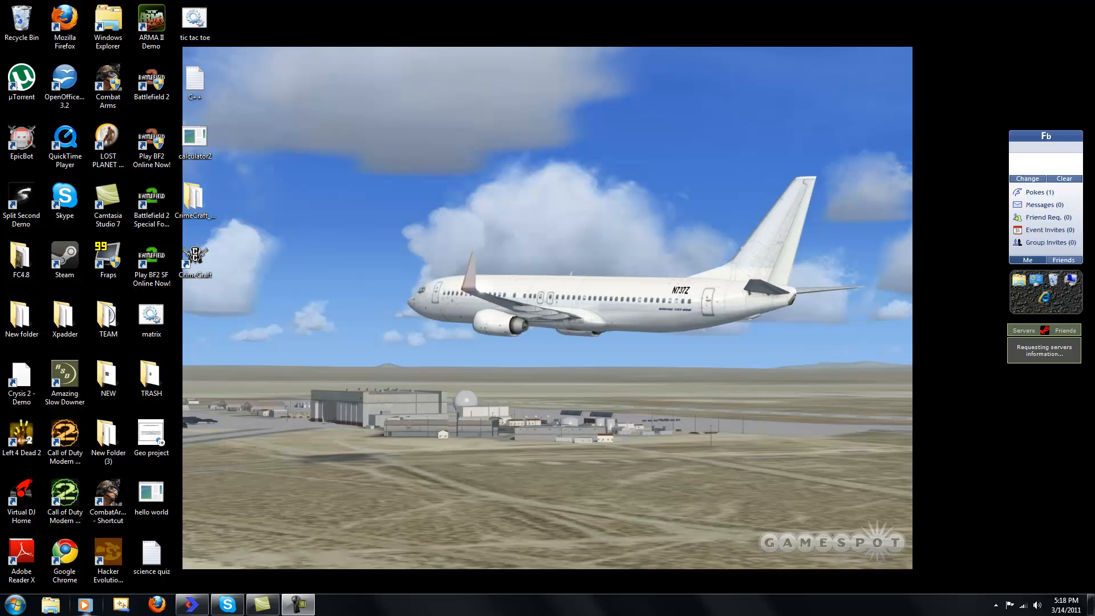
Launch Visual C++ 2008 Express Edition from the Start Menu's All Programs list.
click(64, 560)
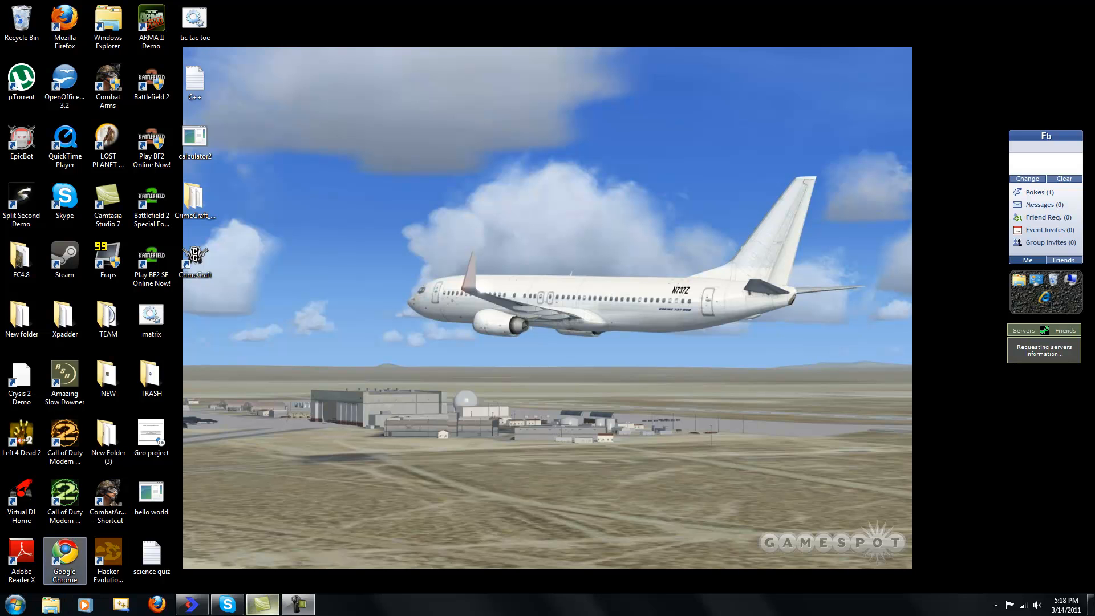
click(11, 604)
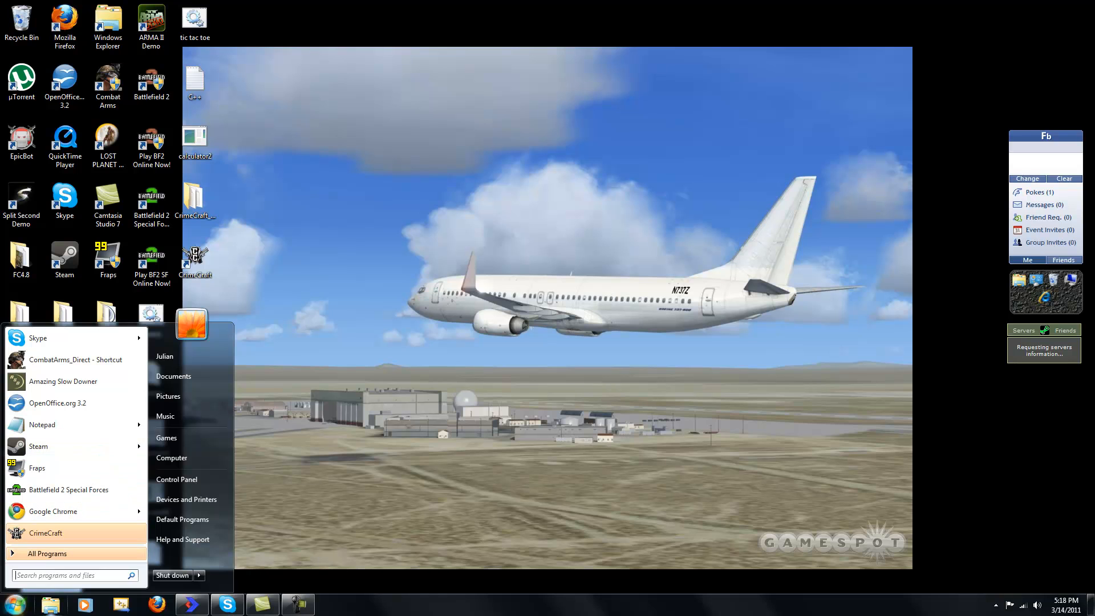
click(48, 553)
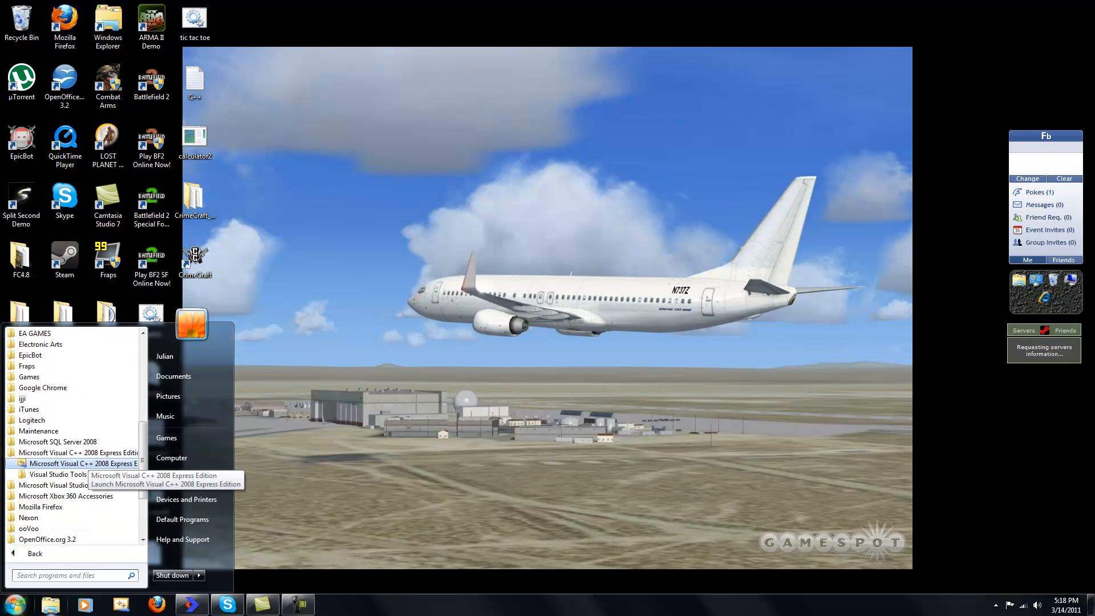
click(80, 463)
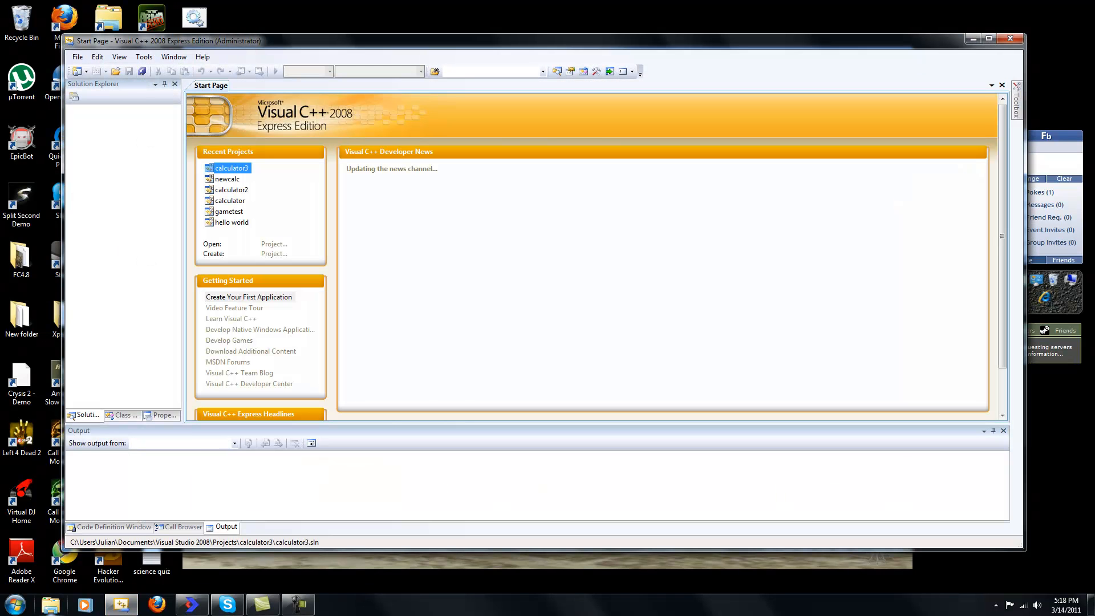
Open calculator3 from Recent Projects so Form1 appears in the designer.
double_click(232, 168)
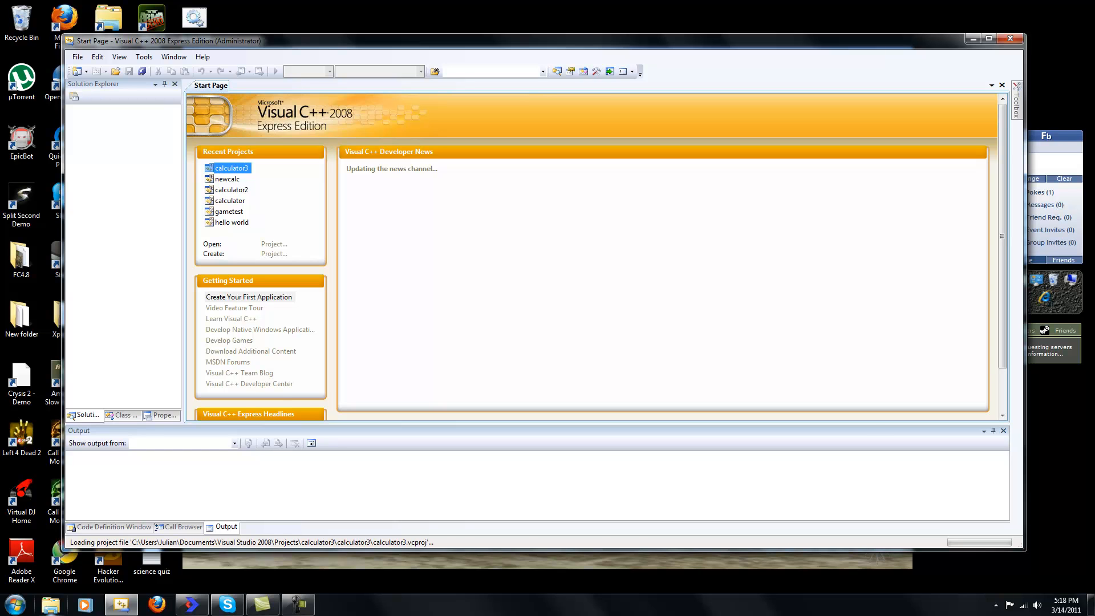
double_click(228, 168)
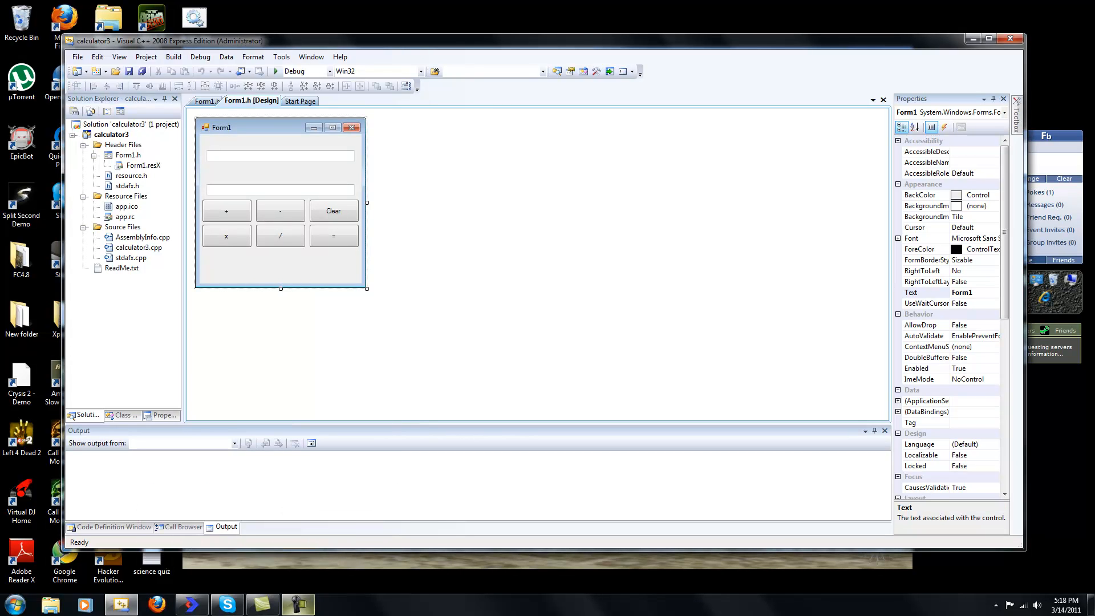
Debug-run calculator3, enter 20 and choose +, then close the form.
click(200, 57)
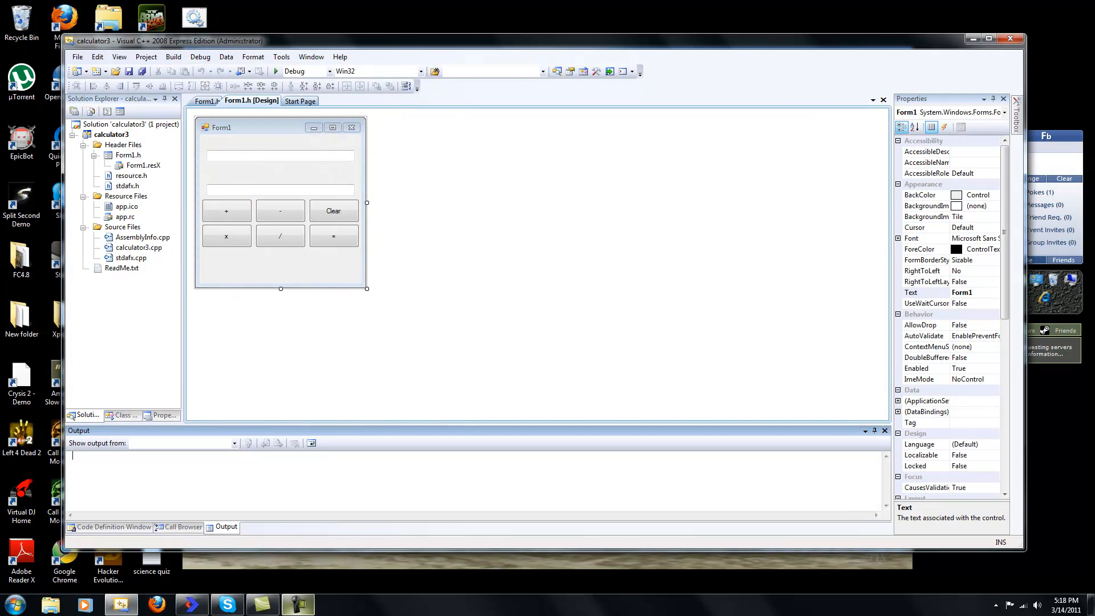
click(276, 71)
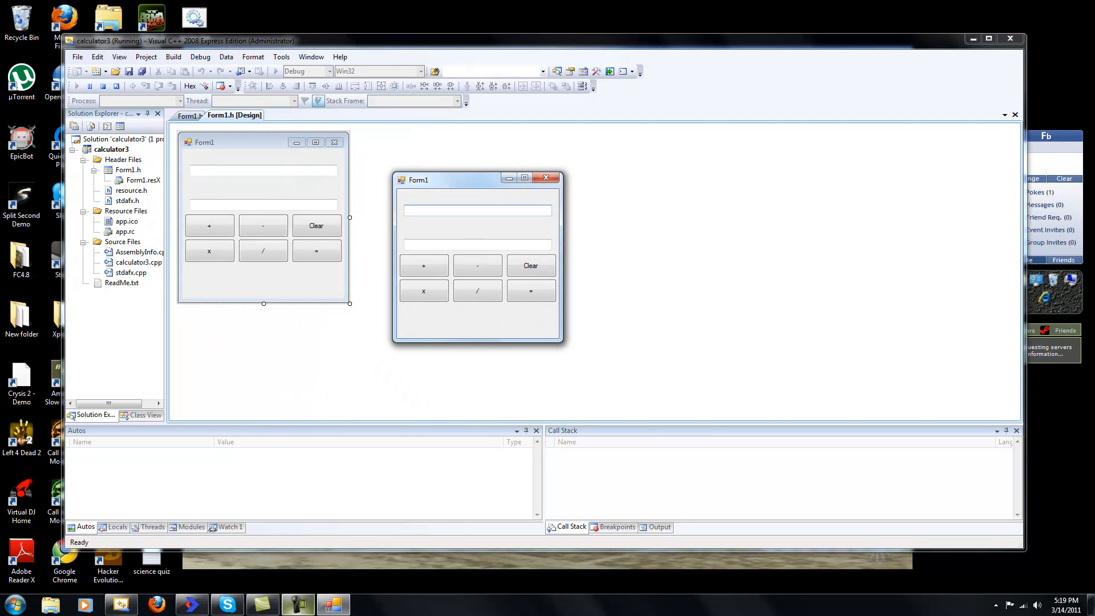
text(20)
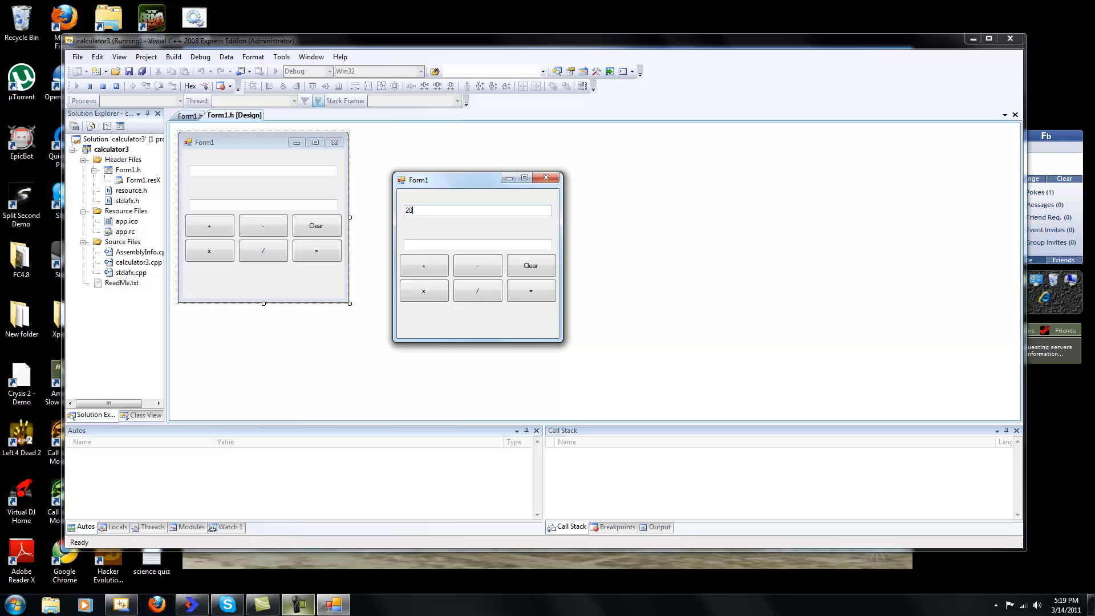
click(423, 265)
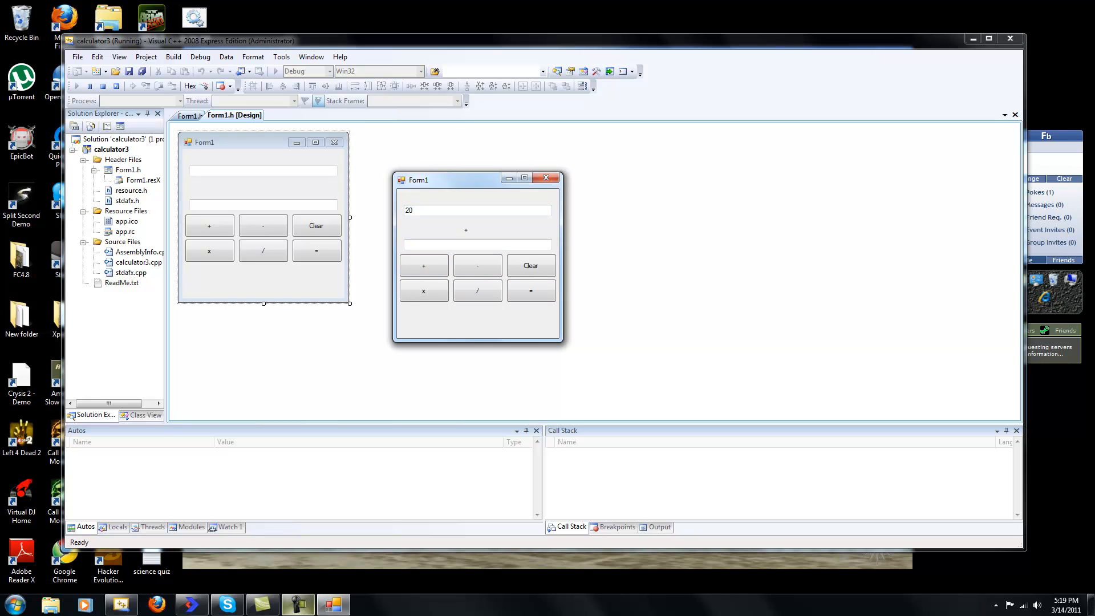
click(529, 290)
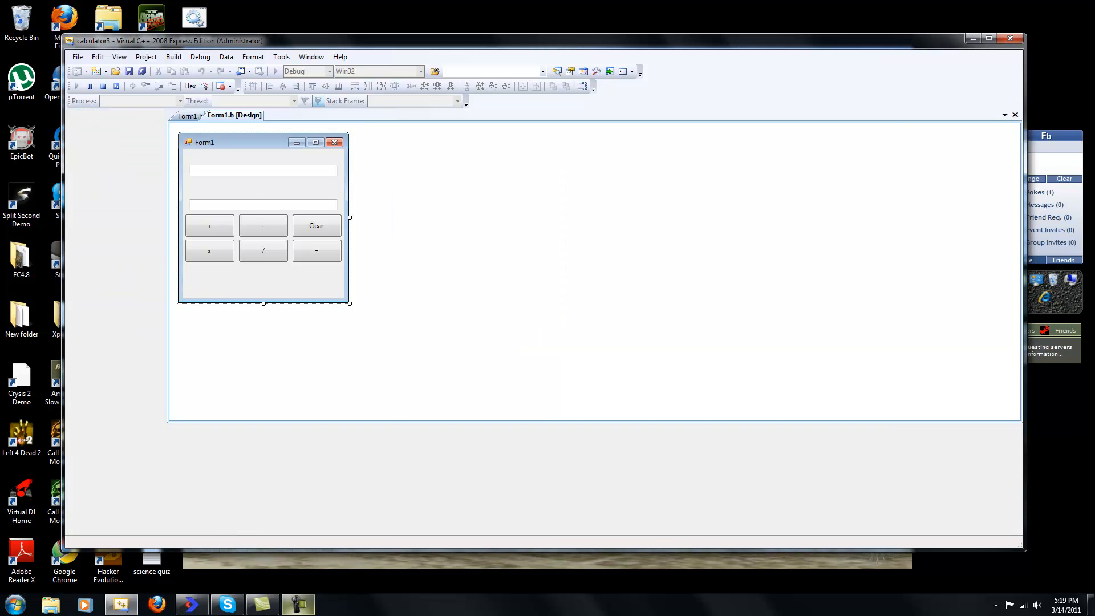
Run Build Solution on calculator3 and confirm the output reports success.
click(174, 56)
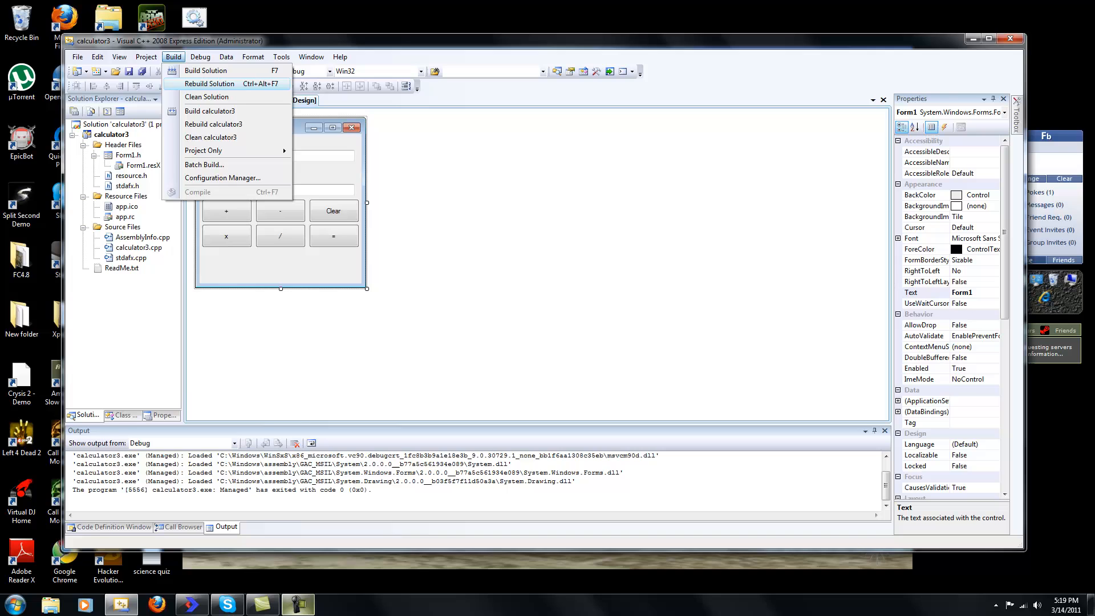
click(209, 83)
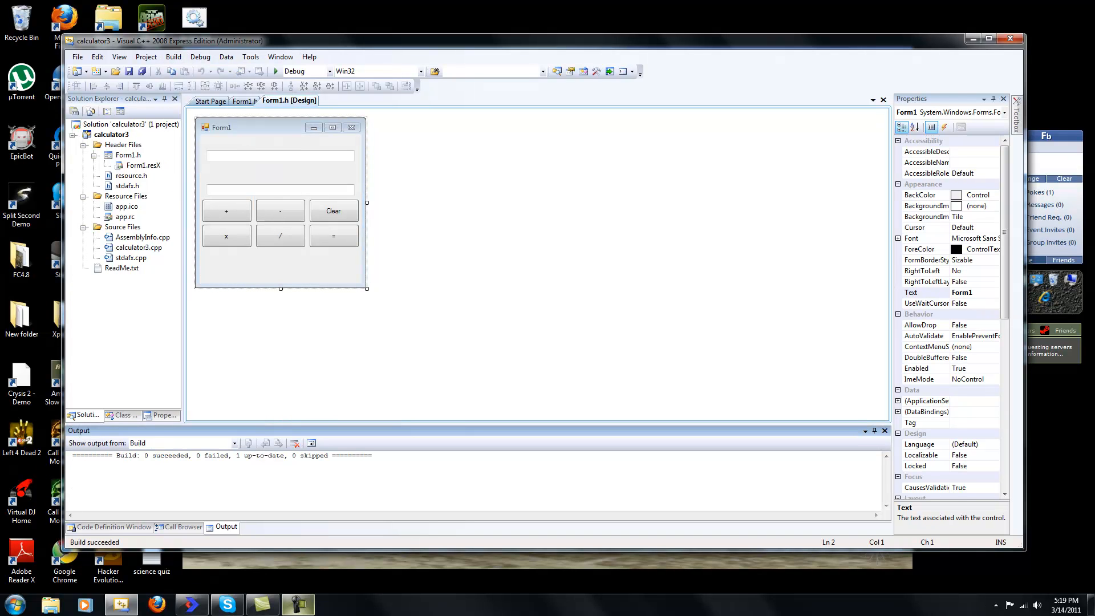
double_click(124, 455)
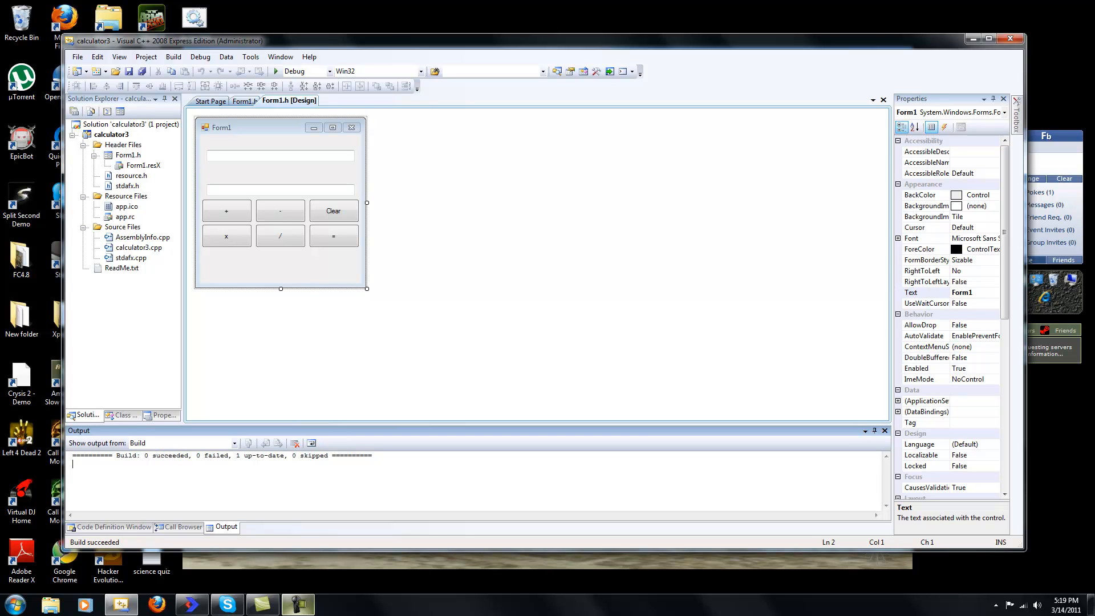
Show the Build menu with Compile greyed out and the Project Only submenu.
click(173, 57)
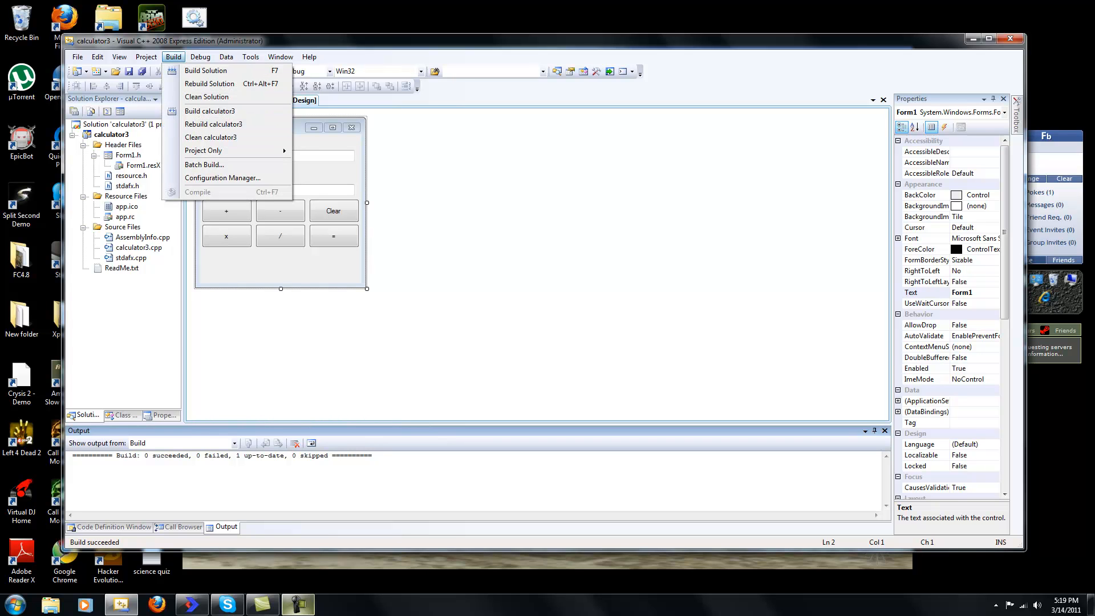
click(203, 150)
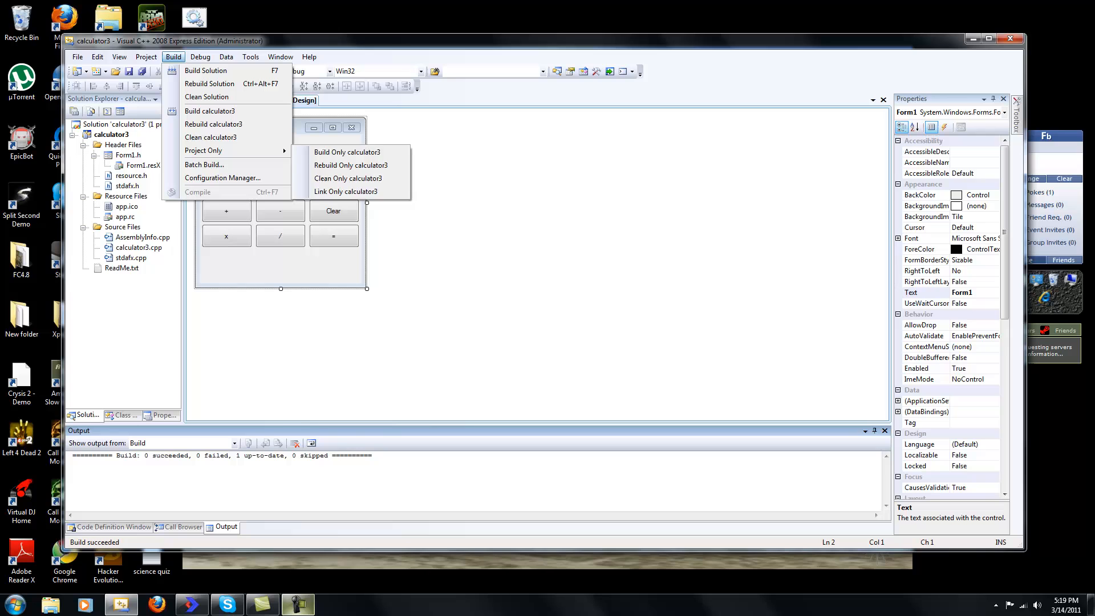